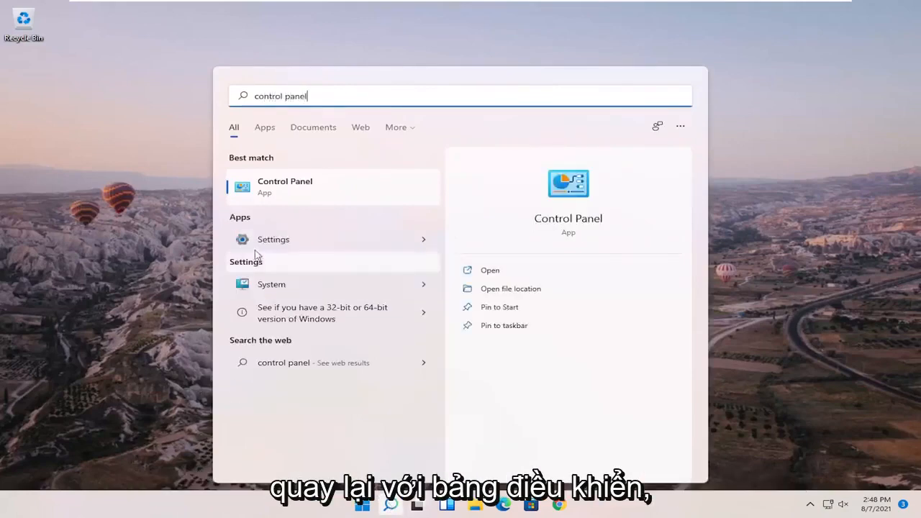
# Step: Launch the Control Panel app from the Start menu search results
pyautogui.click(285, 186)
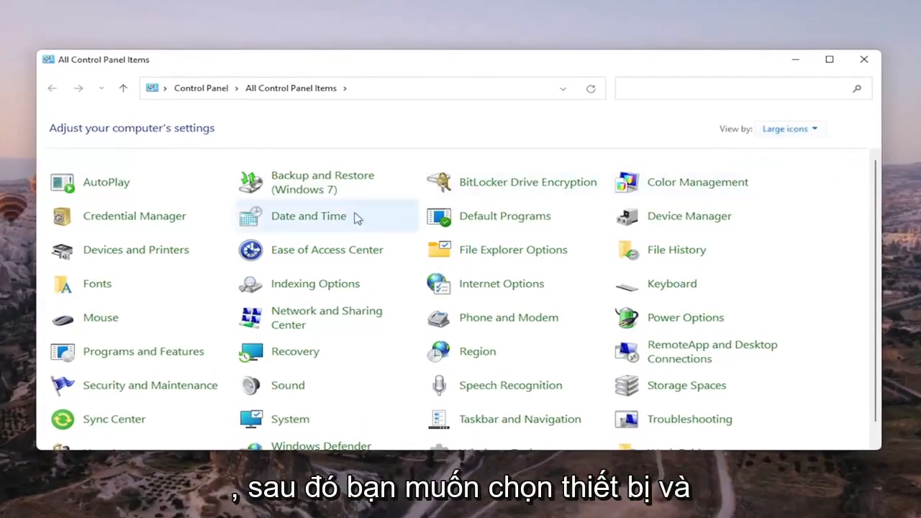
pyautogui.moveTo(135, 250)
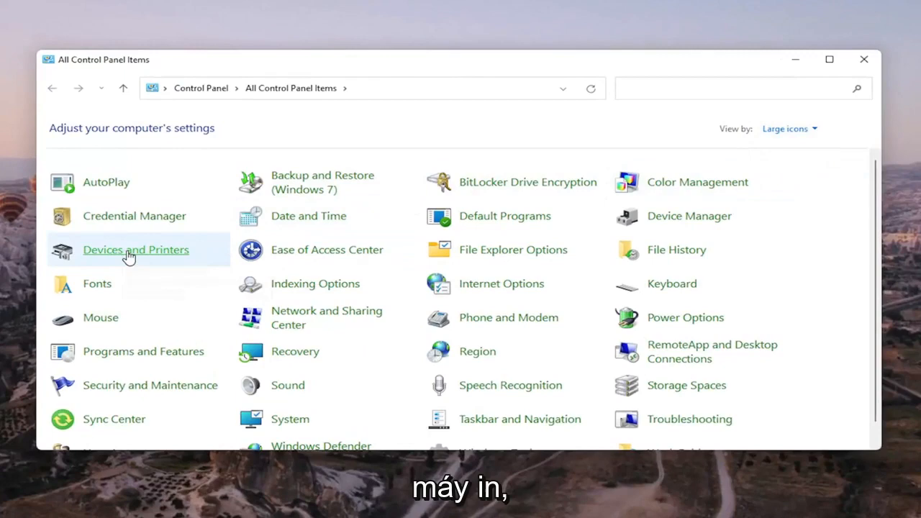
# Step: Open Devices and Printers and select the Brother Color Leg Type1 Class Driver printer
pyautogui.doubleClick(136, 250)
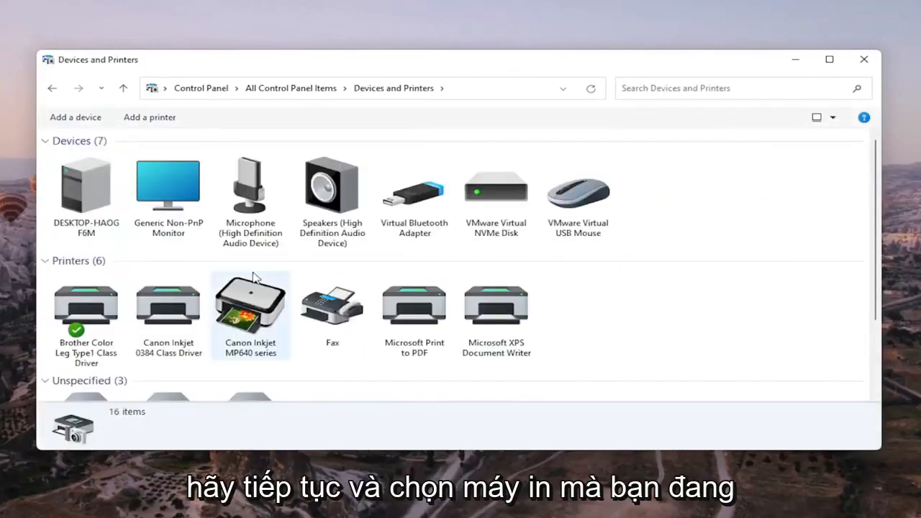
pyautogui.scroll(-3)
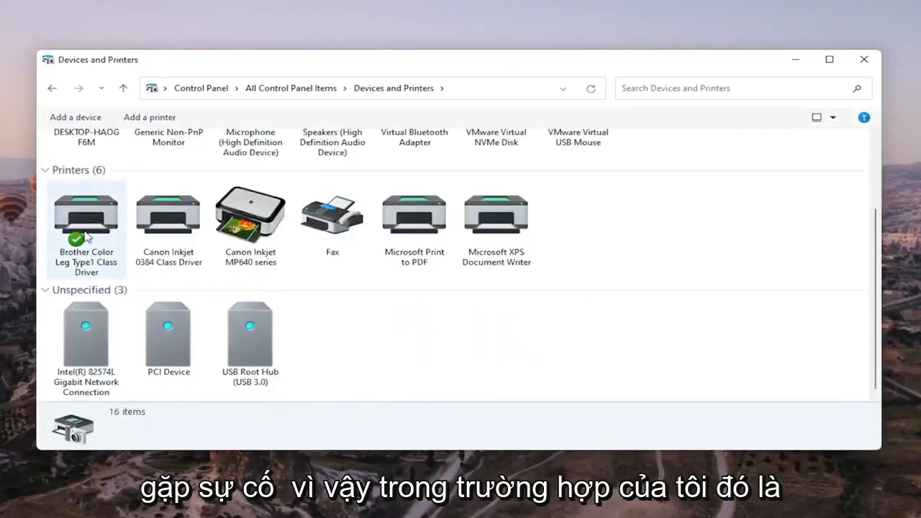
pyautogui.click(86, 216)
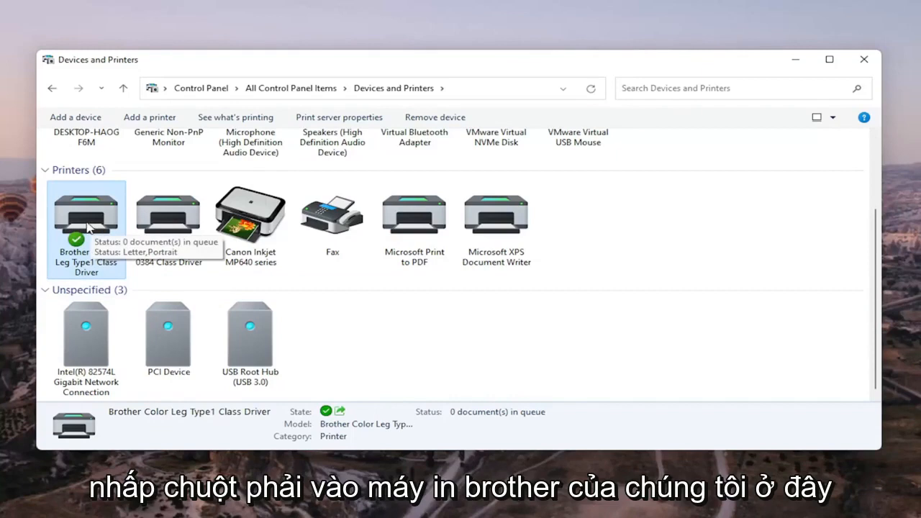
# Step: Open Printer properties for the Brother printer from its context menu
pyautogui.rightClick(85, 209)
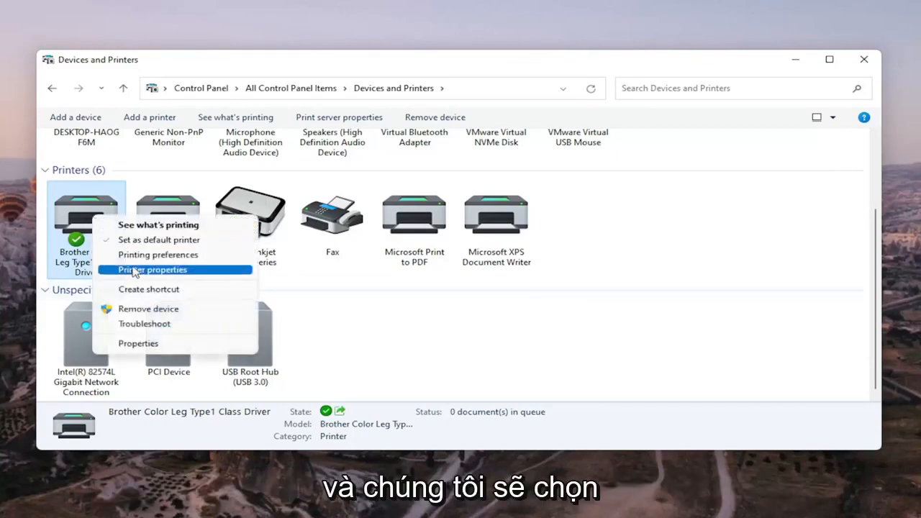
pyautogui.moveTo(138, 343)
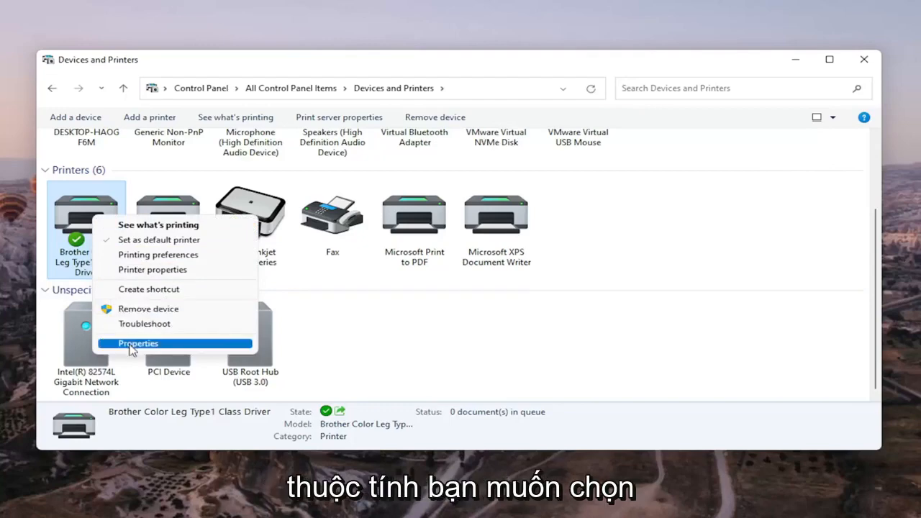
pyautogui.moveTo(153, 269)
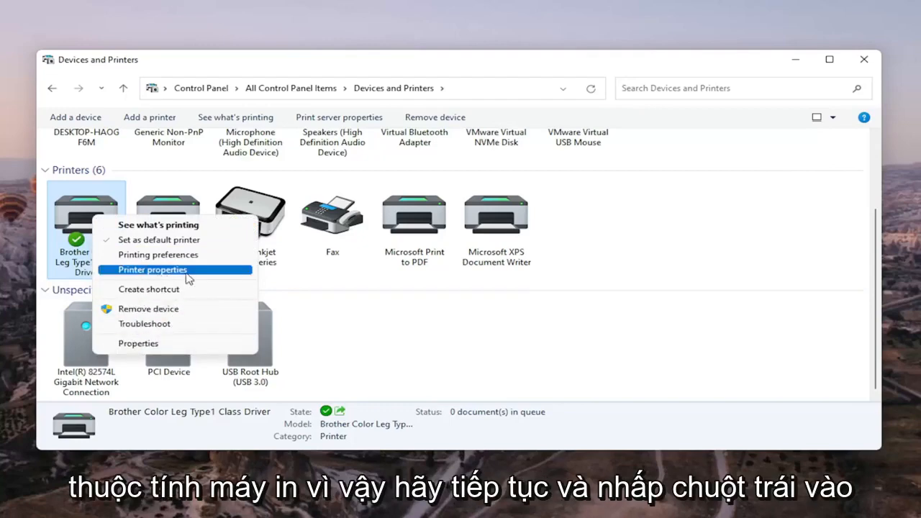
pyautogui.click(152, 270)
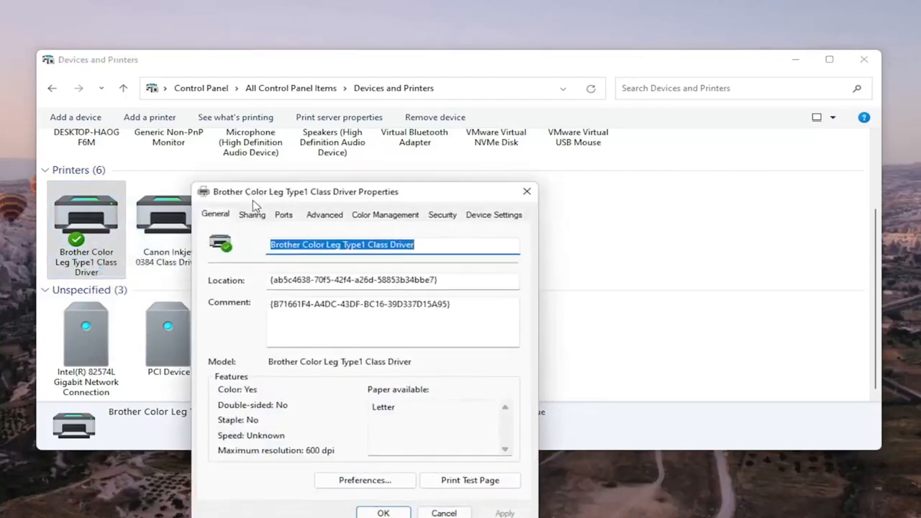
# Step: On the Ports tab, open configuration for the checked Standard TCP/IP port
pyautogui.click(340, 103)
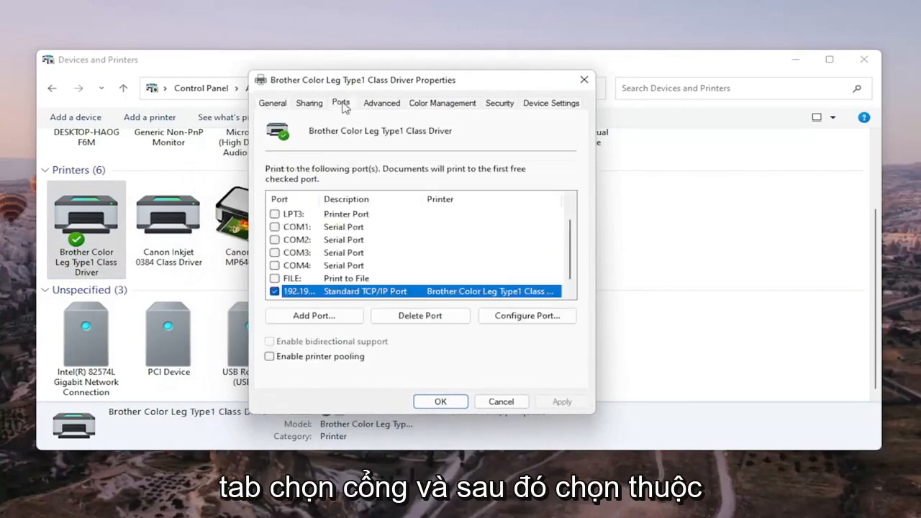
pyautogui.scroll(-3)
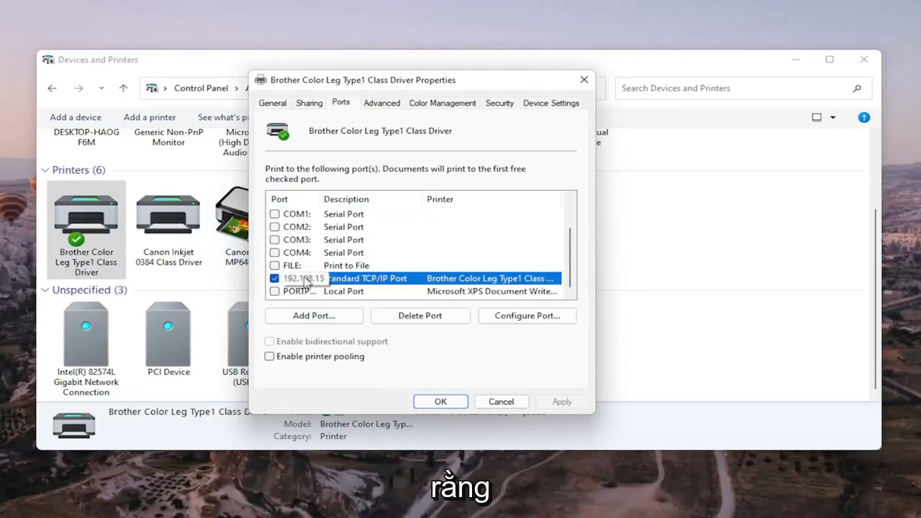
pyautogui.click(527, 315)
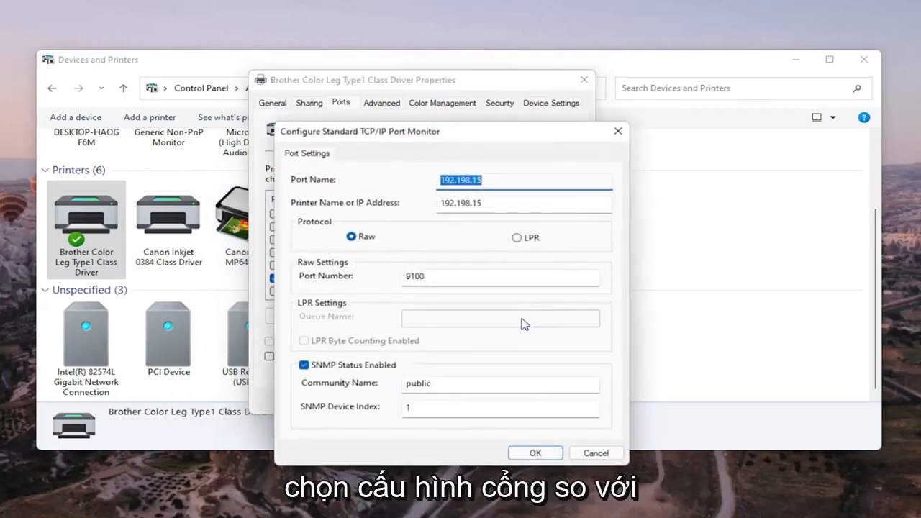
# Step: Uncheck SNMP Status Enabled in the port monitor dialog and confirm with OK
pyautogui.moveTo(360, 131); pyautogui.dragTo(348, 89)
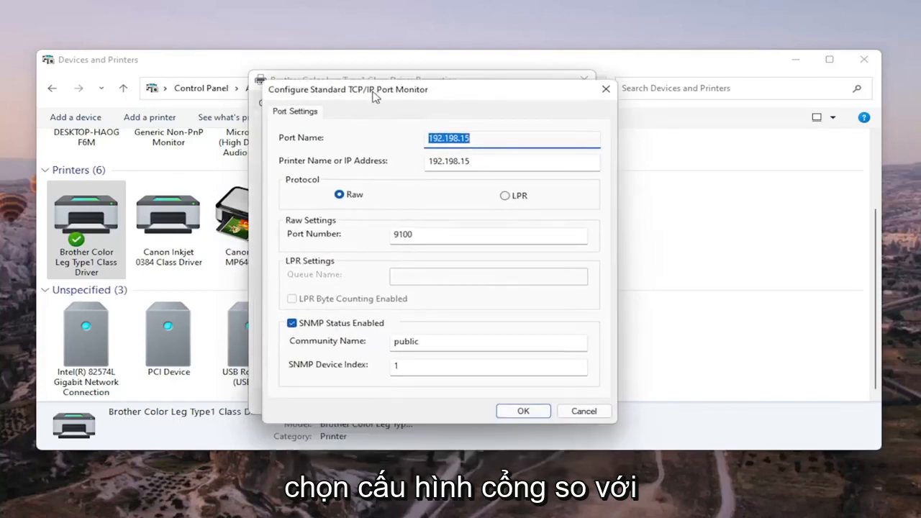
pyautogui.click(292, 323)
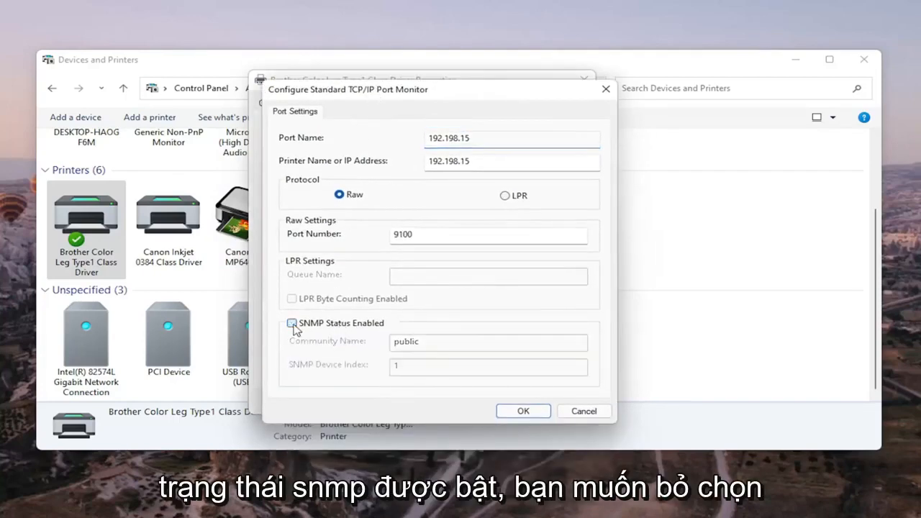
pyautogui.click(523, 411)
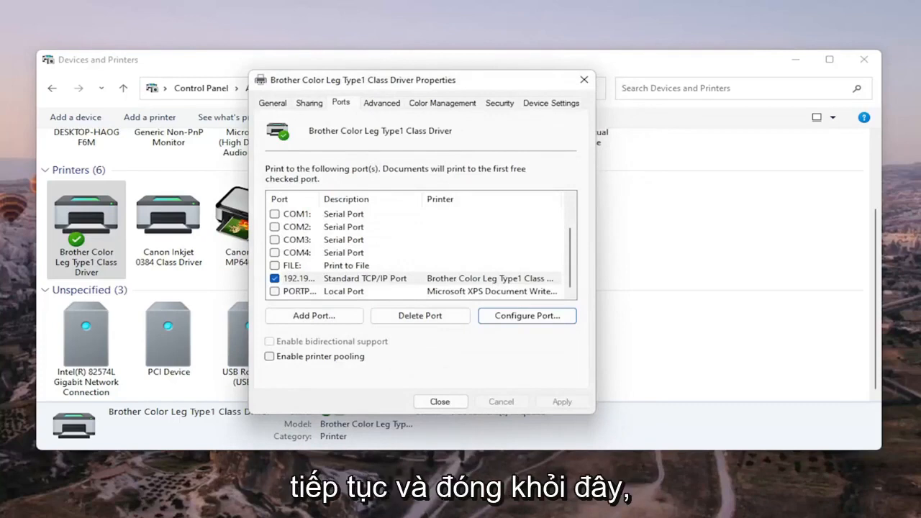
pyautogui.moveTo(484, 357)
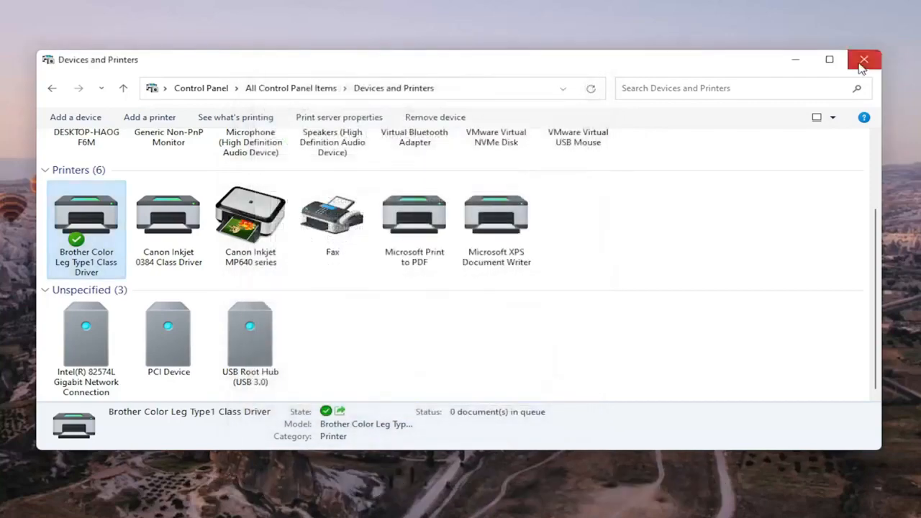
# Step: Close the Devices and Printers window to return to the desktop
pyautogui.click(864, 59)
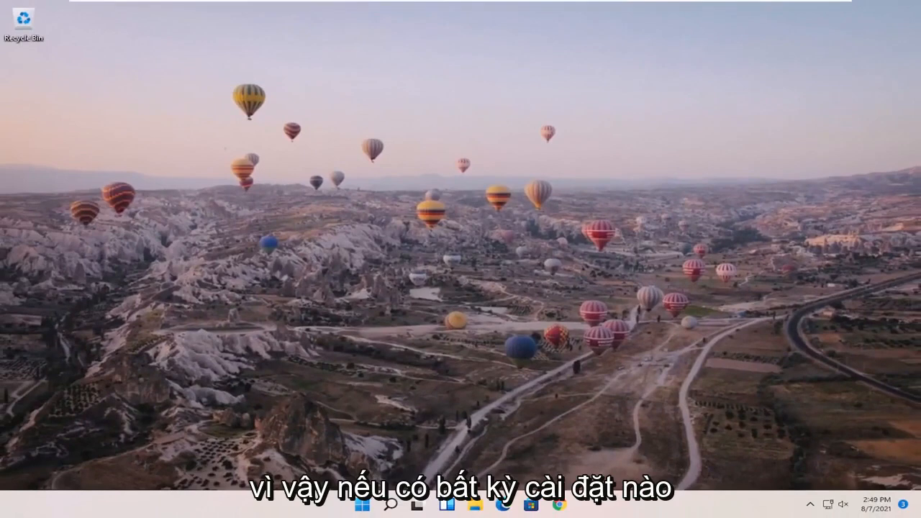